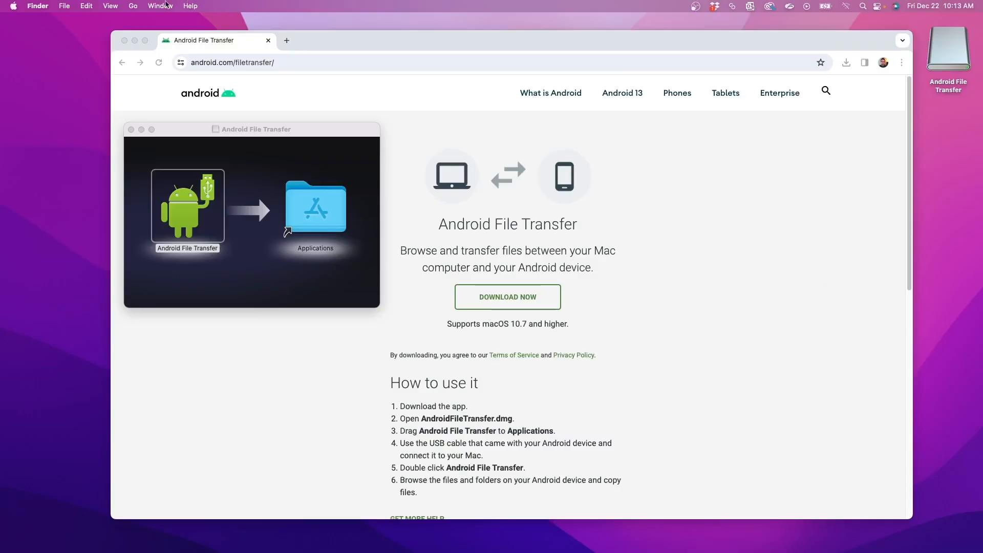
Step: Launch Android File Transfer from Applications and approve the downloaded-app warning
click(132, 6)
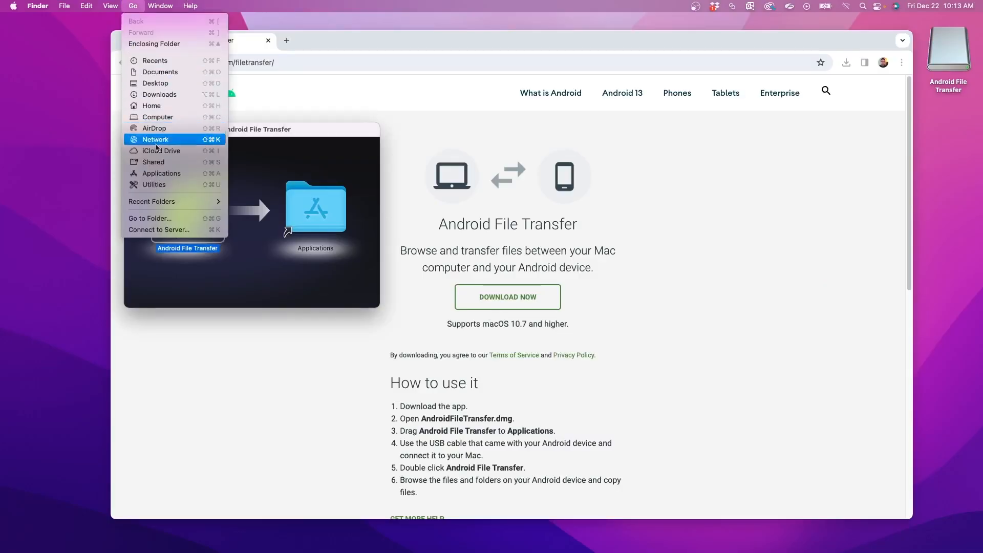
click(161, 173)
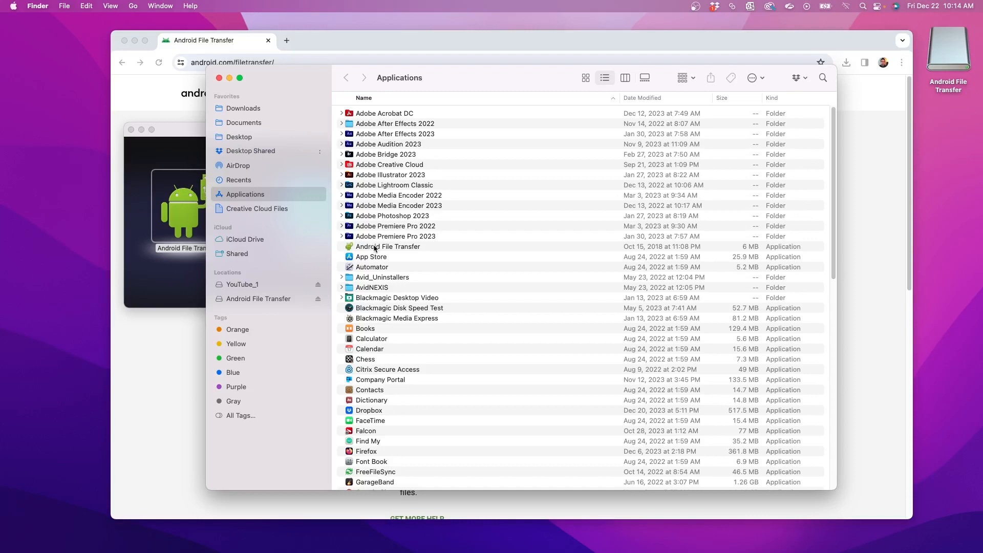
double_click(387, 246)
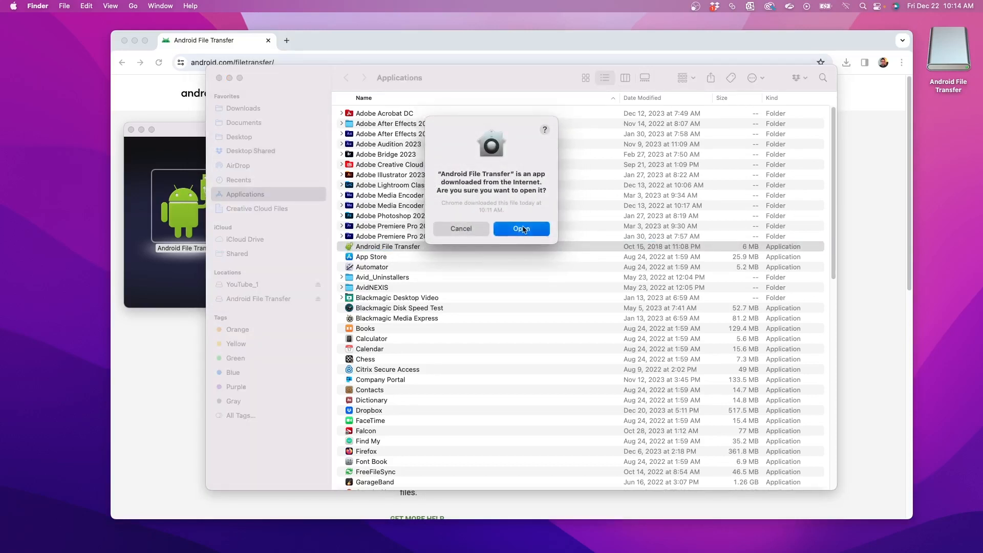
click(521, 228)
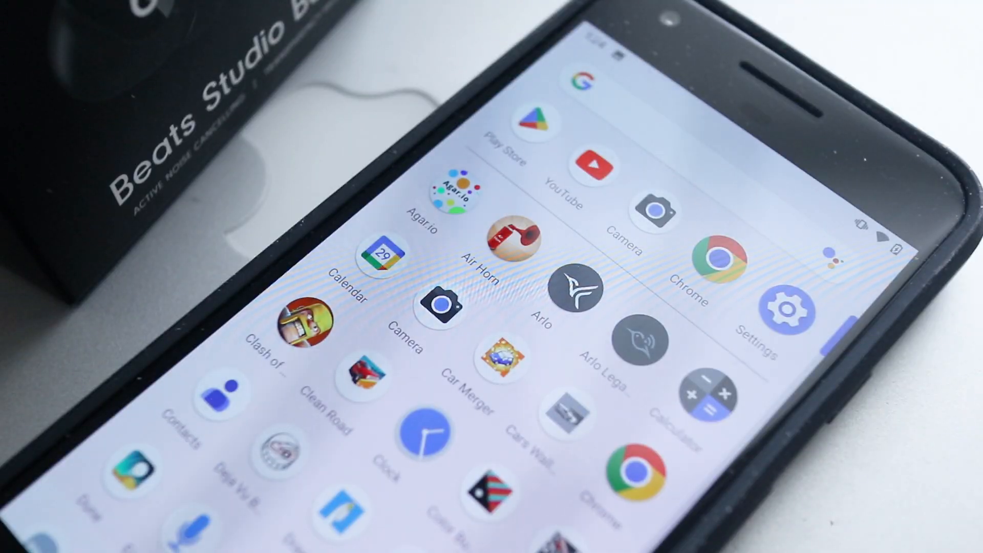
Step: Open the phone's Settings app to switch USB to File Transfer
click(788, 307)
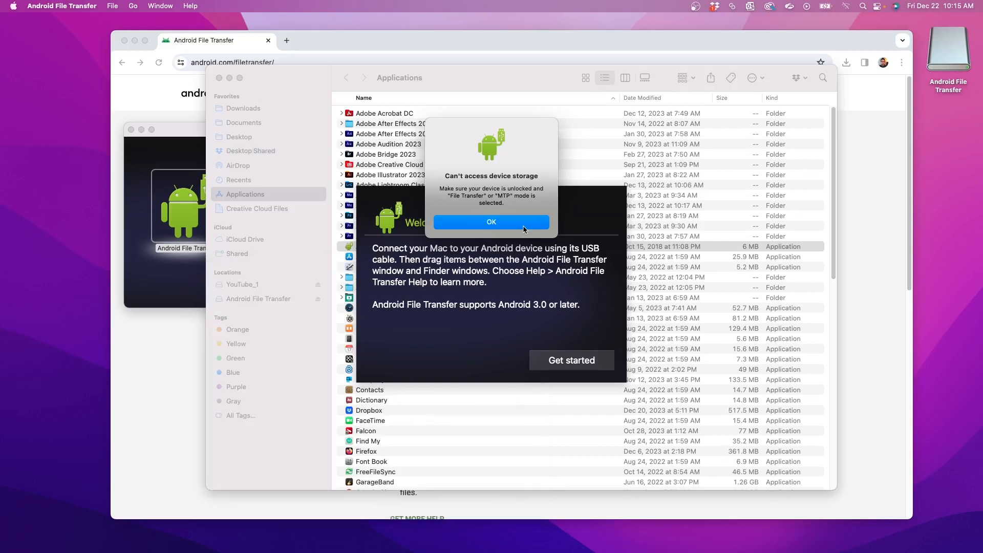
Step: Dismiss the storage alert and open the phone's DCIM folder
click(491, 222)
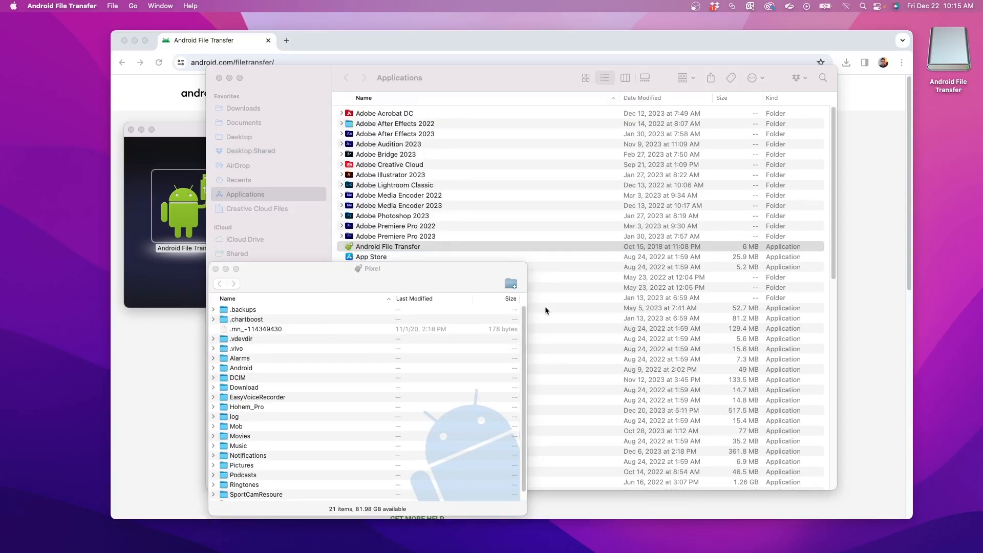
mouse_move(243, 399)
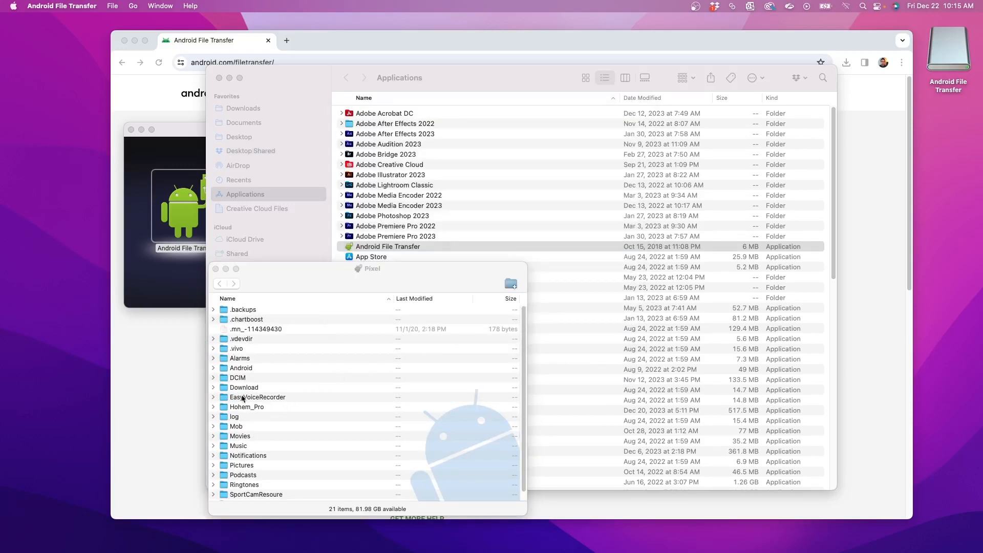
click(238, 378)
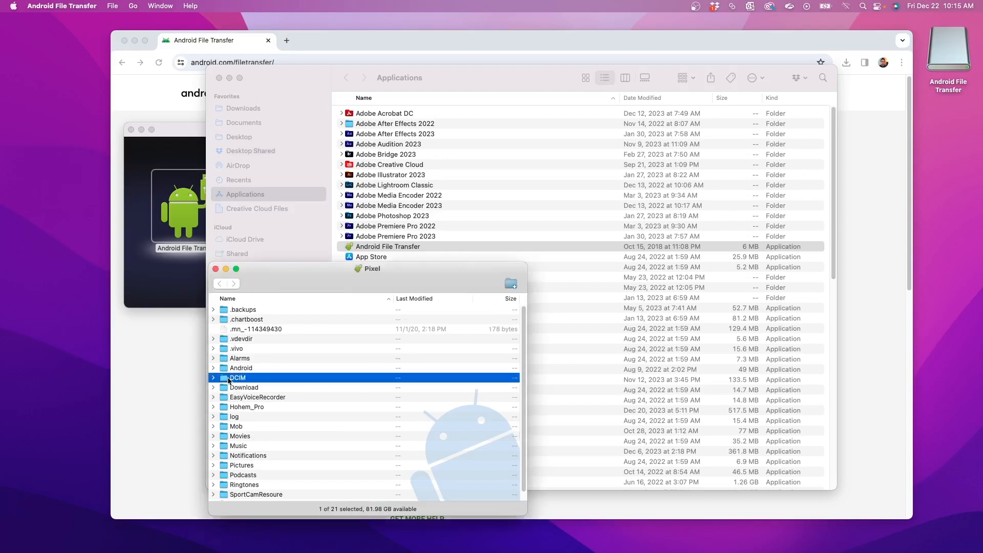
double_click(237, 377)
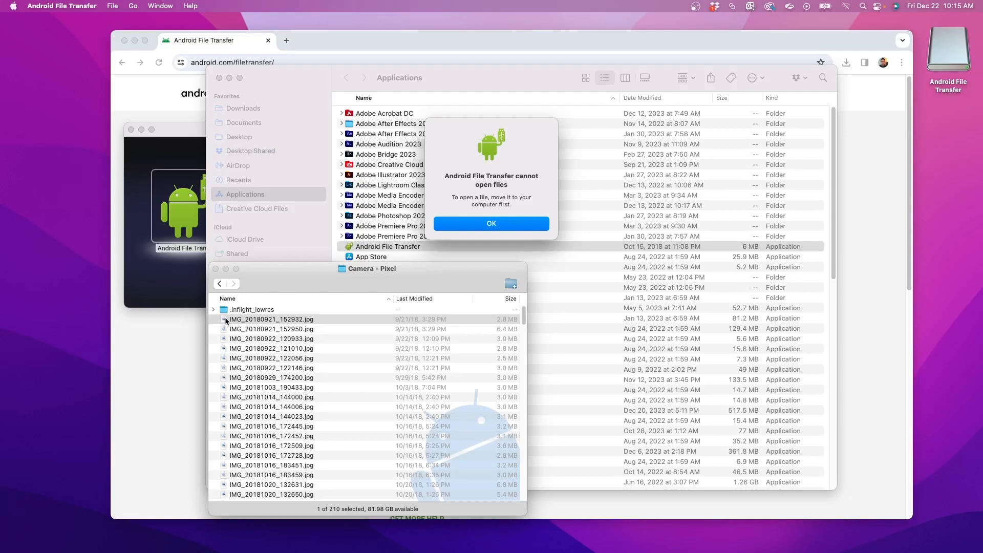
Step: Dismiss the warning and drag IMG_20180921_152932.jpg toward the Finder folder
click(491, 223)
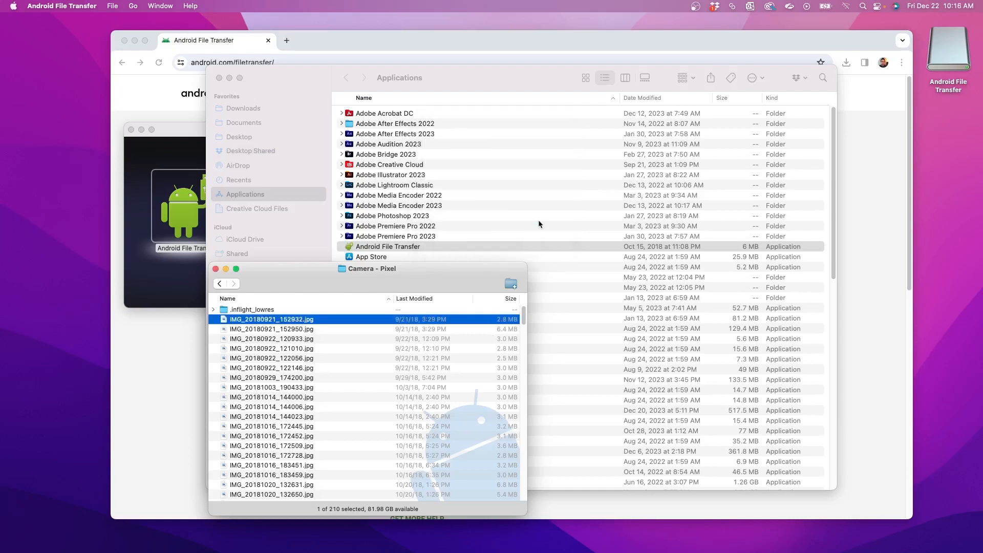
click(396, 236)
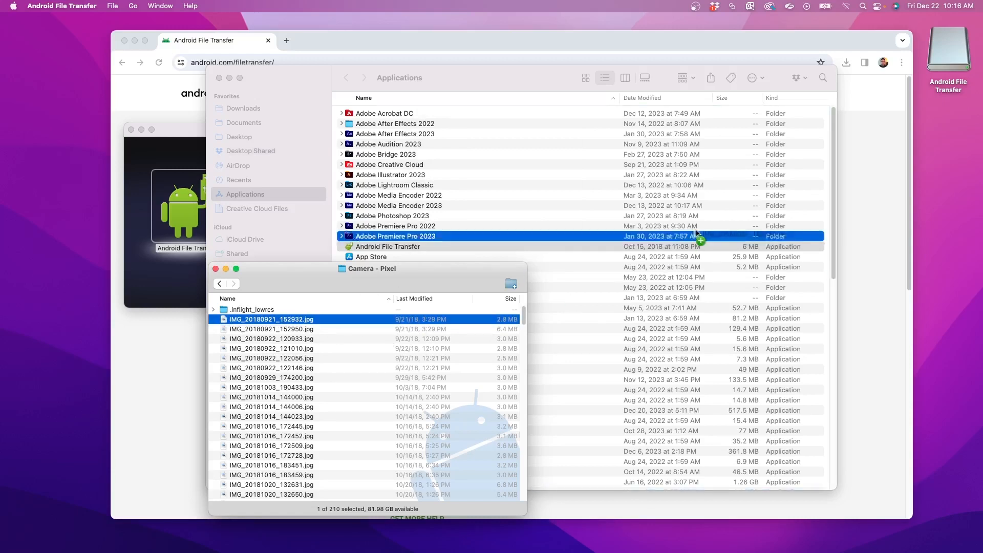